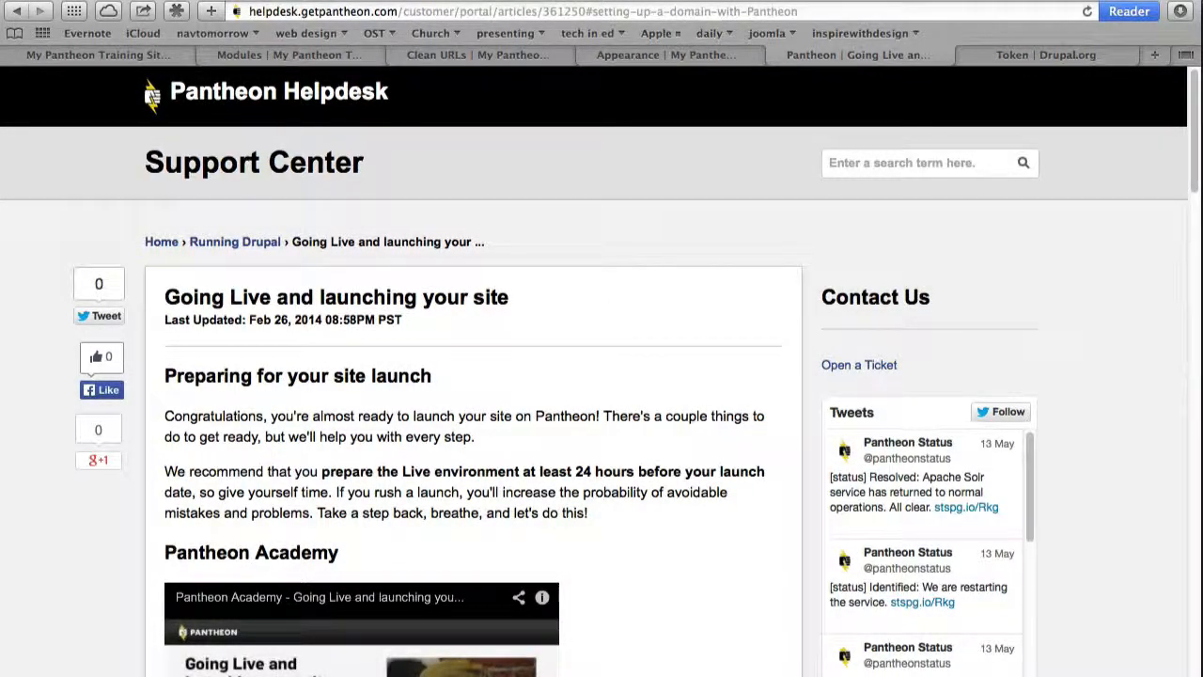
pyautogui.moveTo(34, 329)
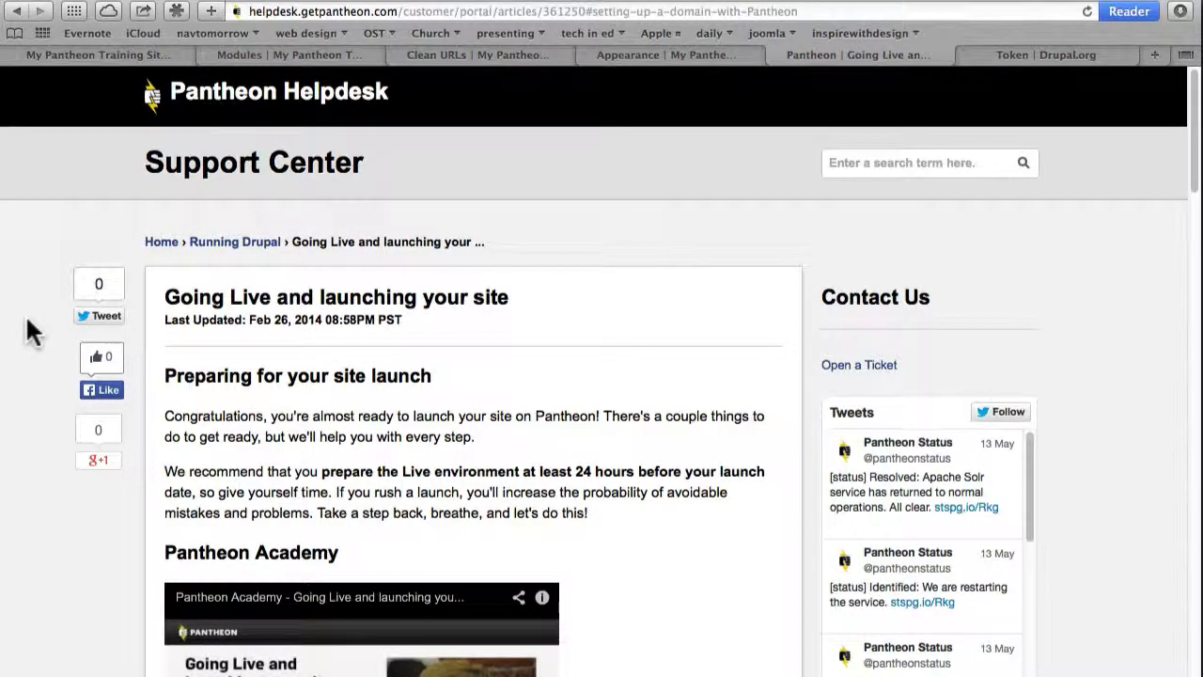
pyautogui.moveTo(71, 436)
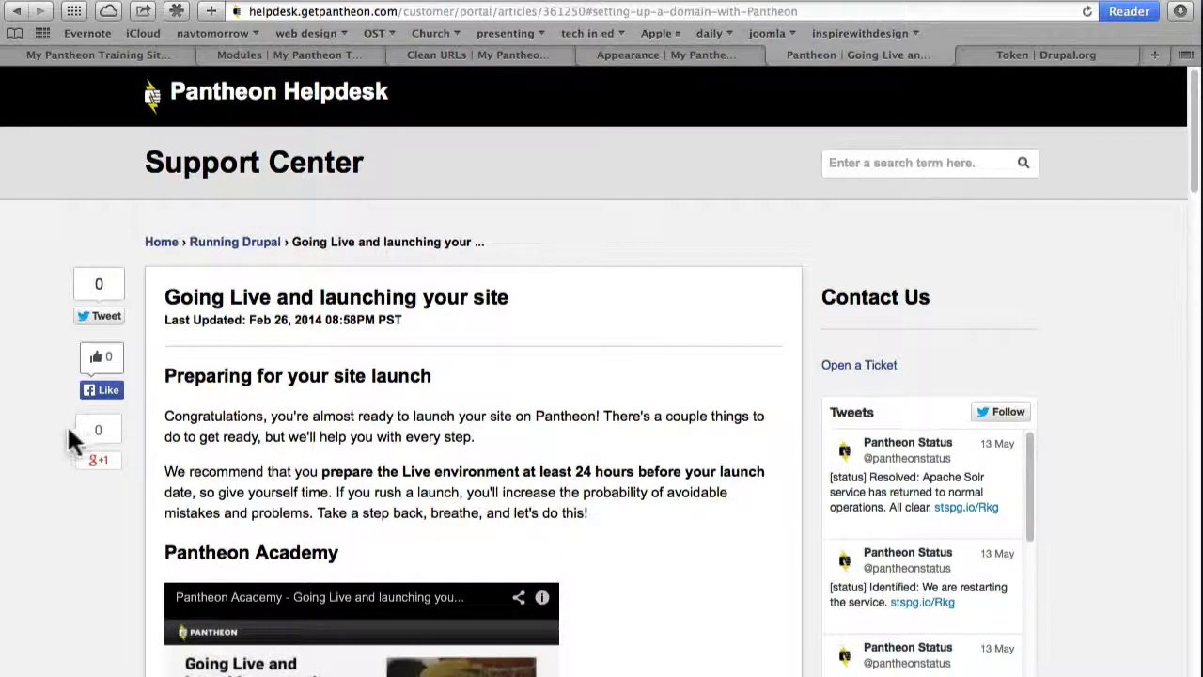
pyautogui.scroll(-3)
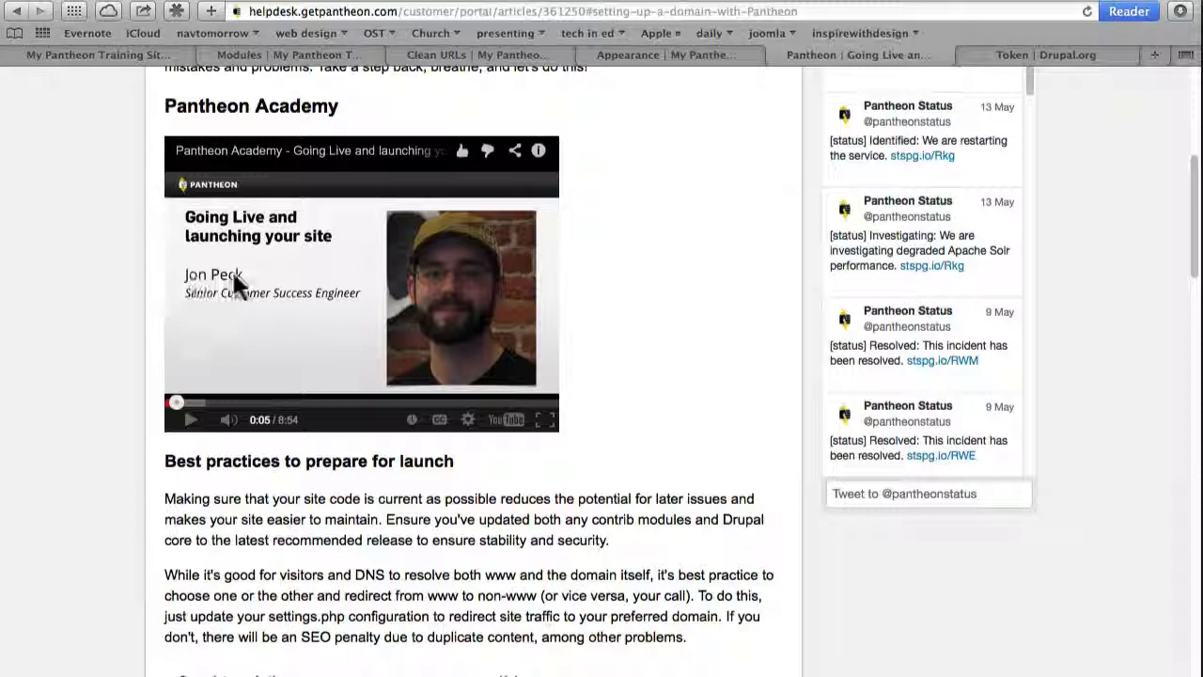
pyautogui.moveTo(229, 314)
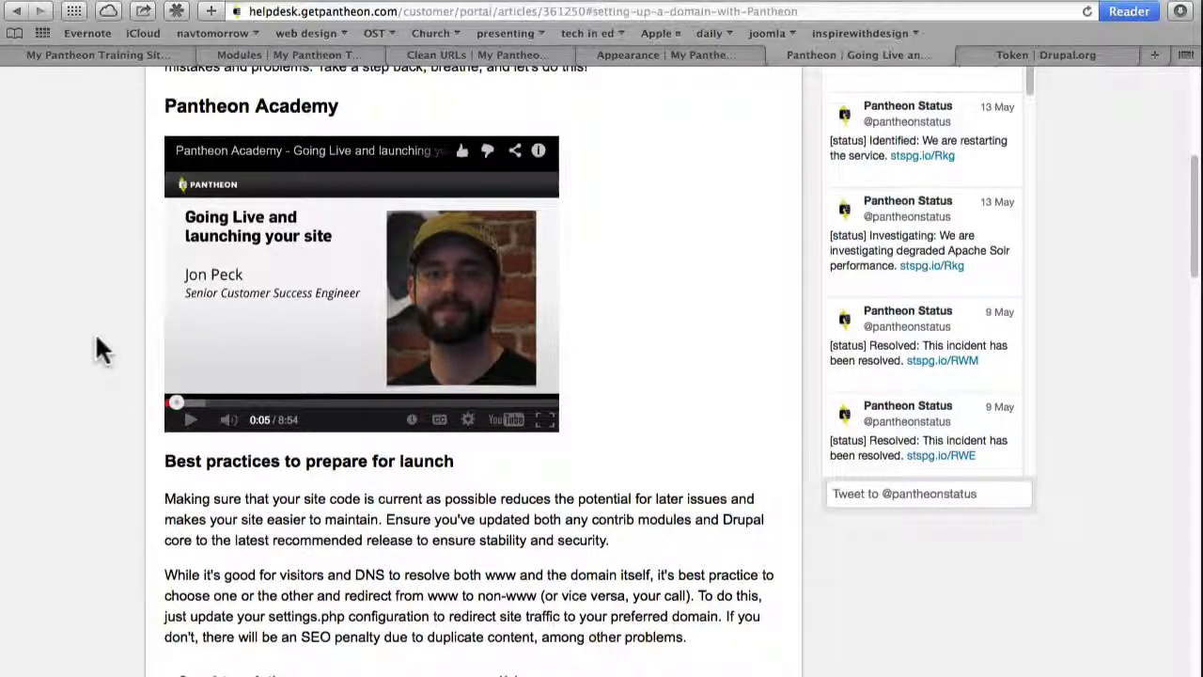
pyautogui.scroll(-3)
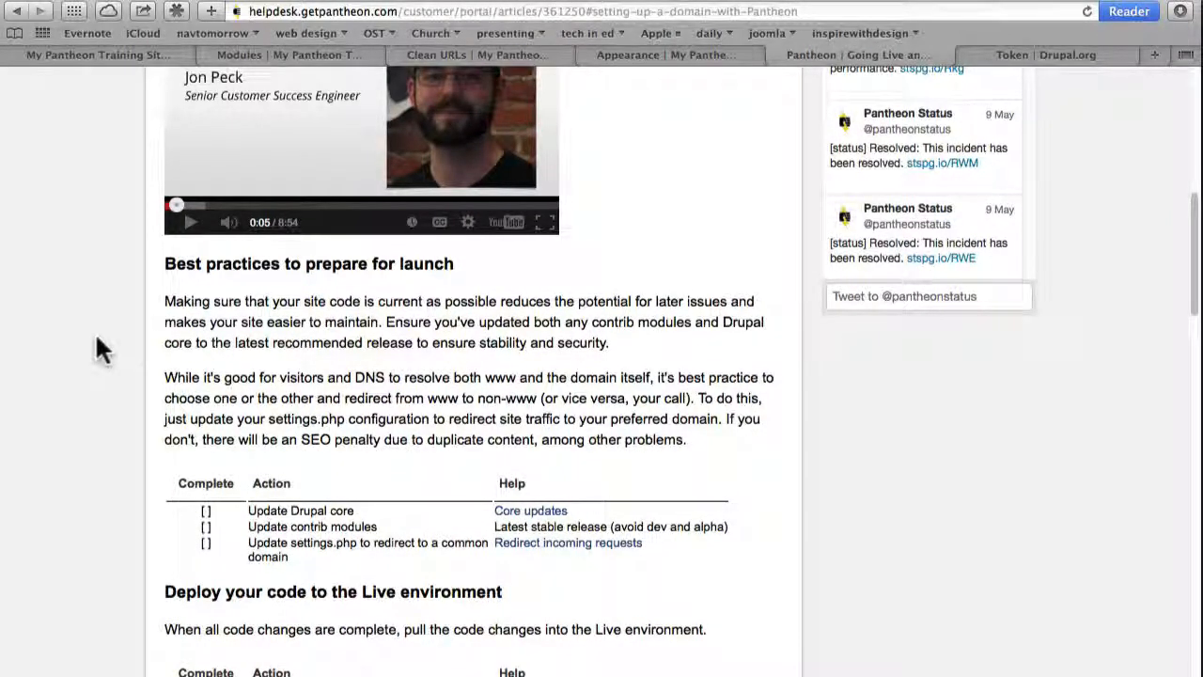
pyautogui.scroll(-3)
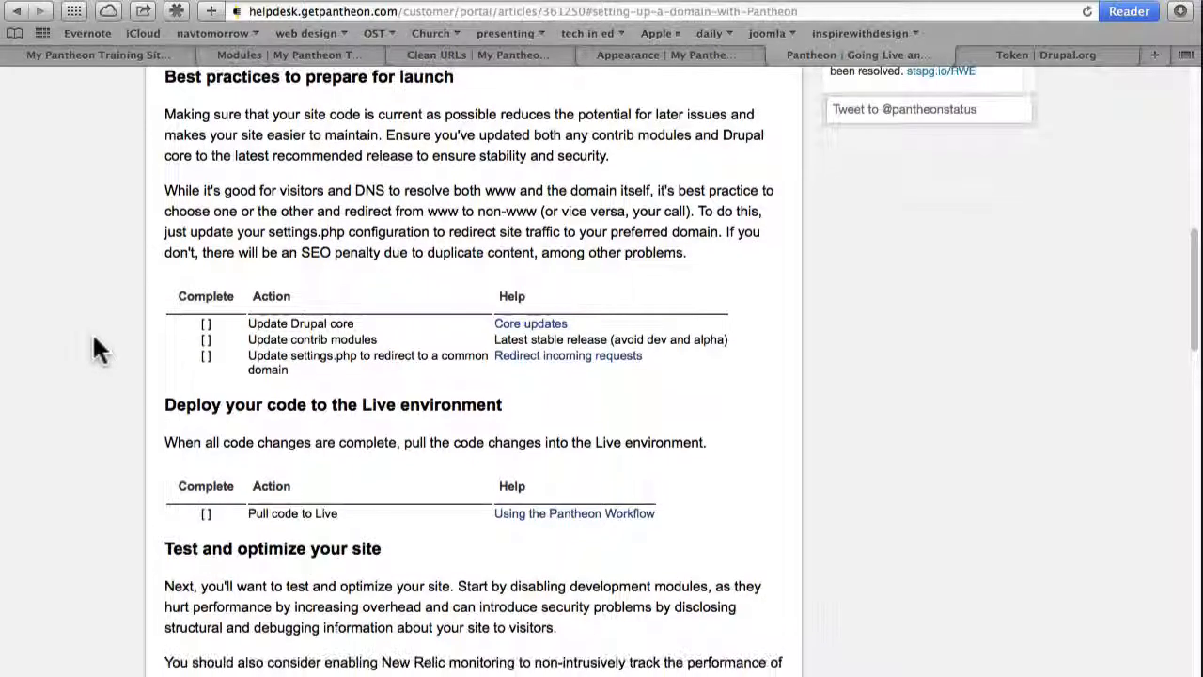
pyautogui.scroll(-3)
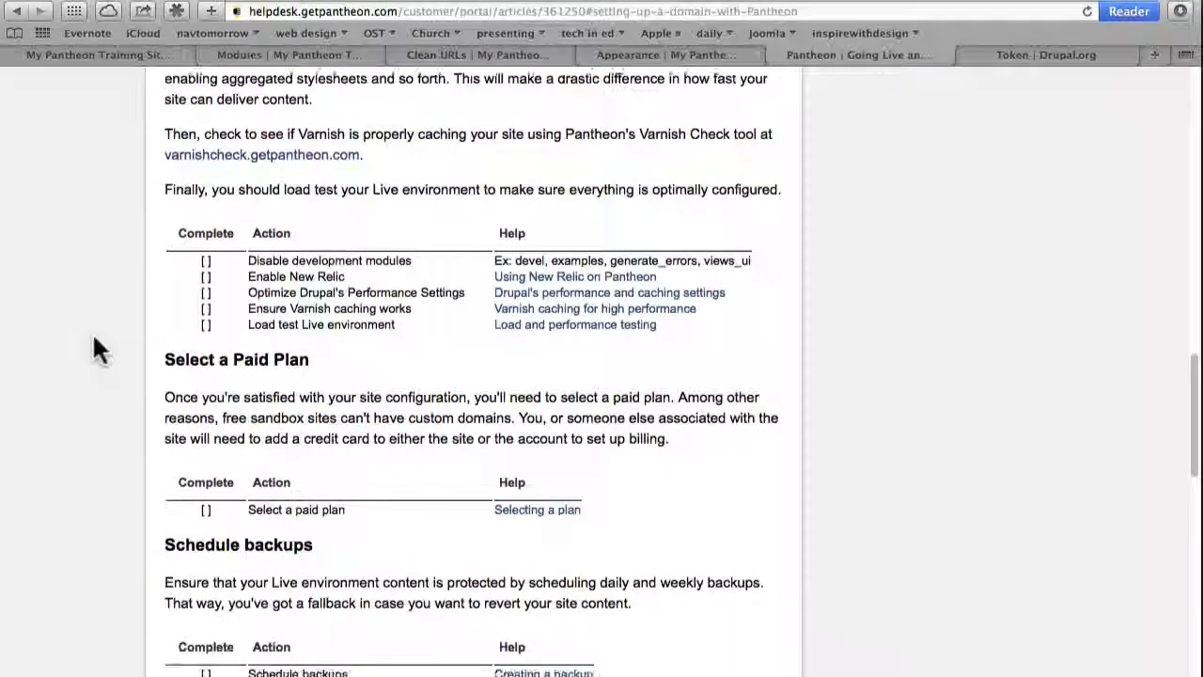
pyautogui.scroll(-3)
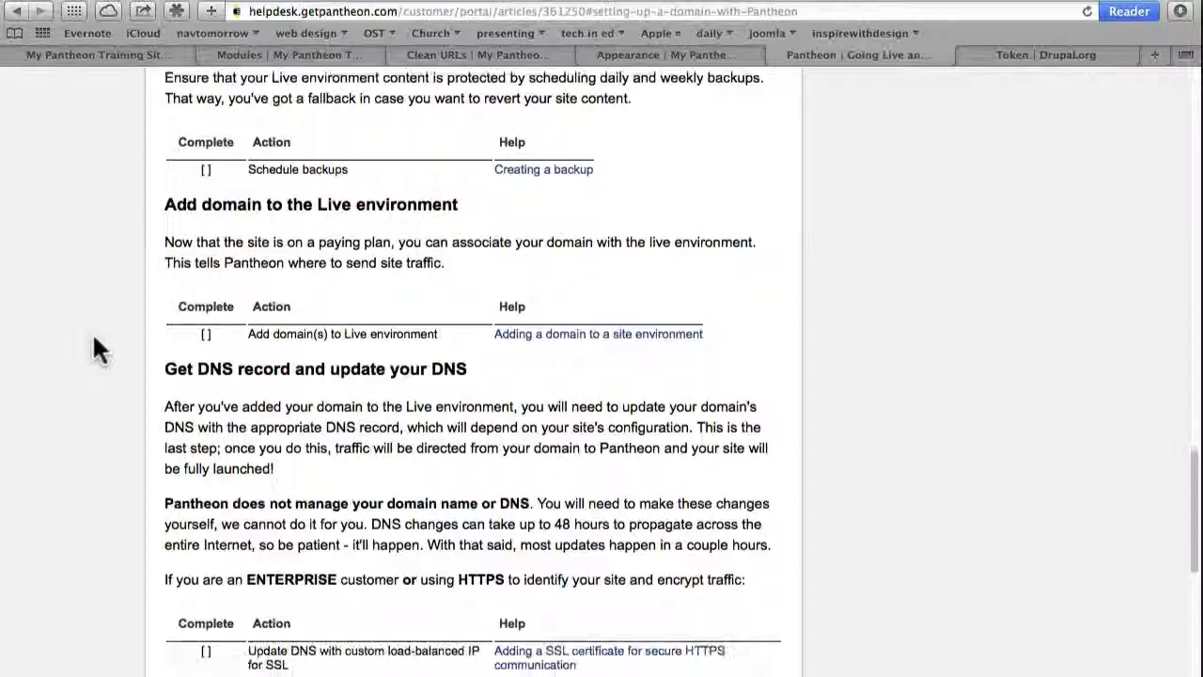
pyautogui.scroll(-3)
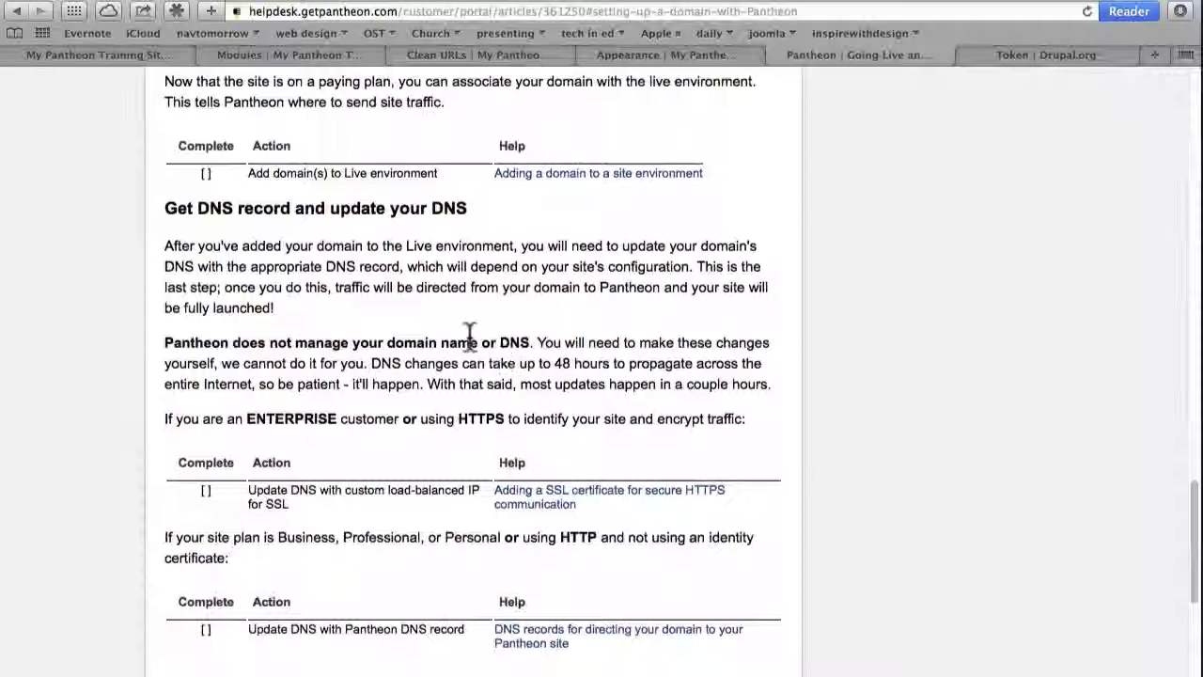
pyautogui.scroll(-3)
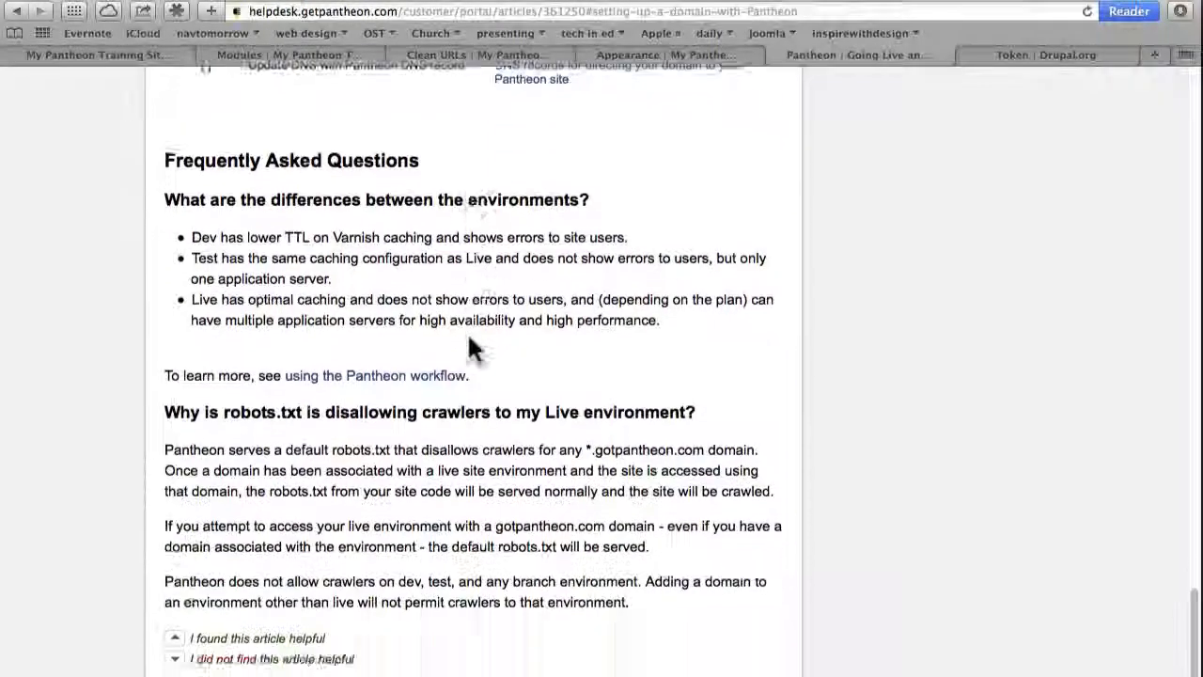
pyautogui.scroll(-3)
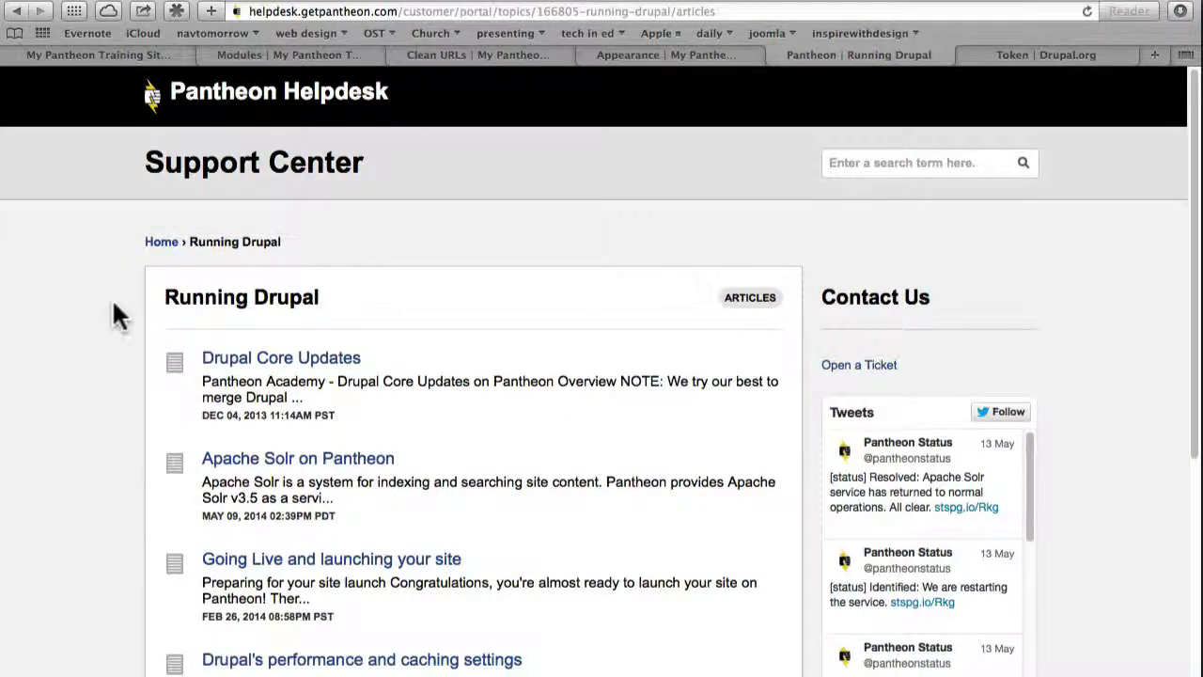
pyautogui.moveTo(263, 28)
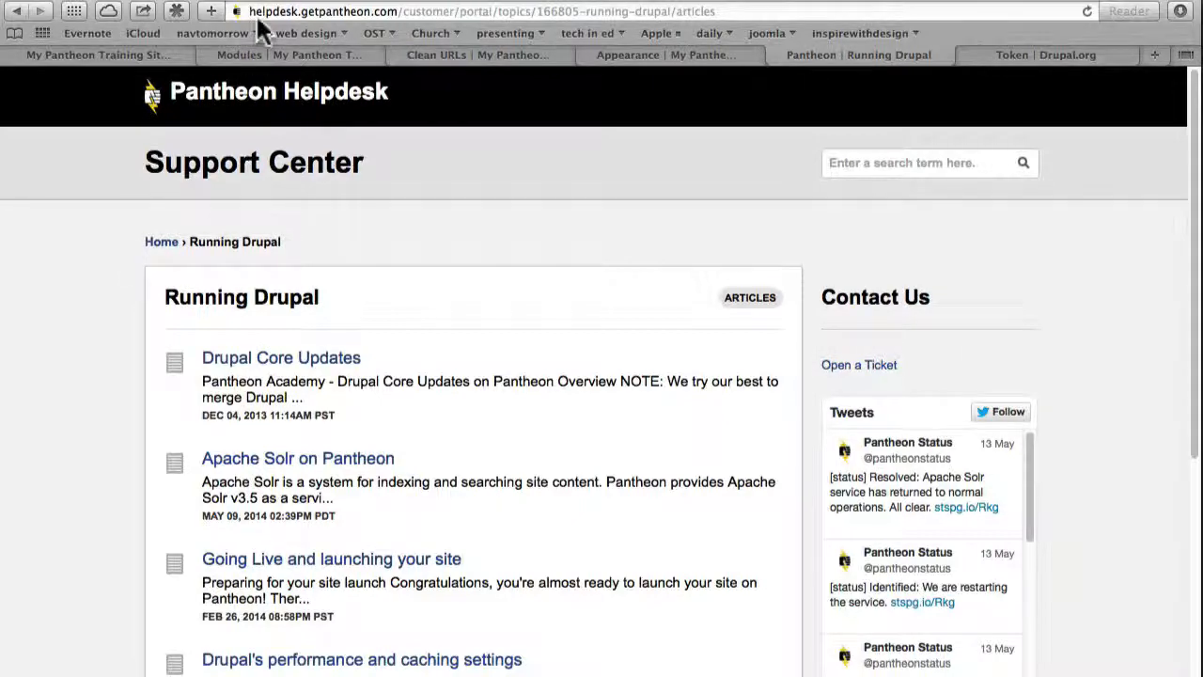
pyautogui.moveTo(75, 329)
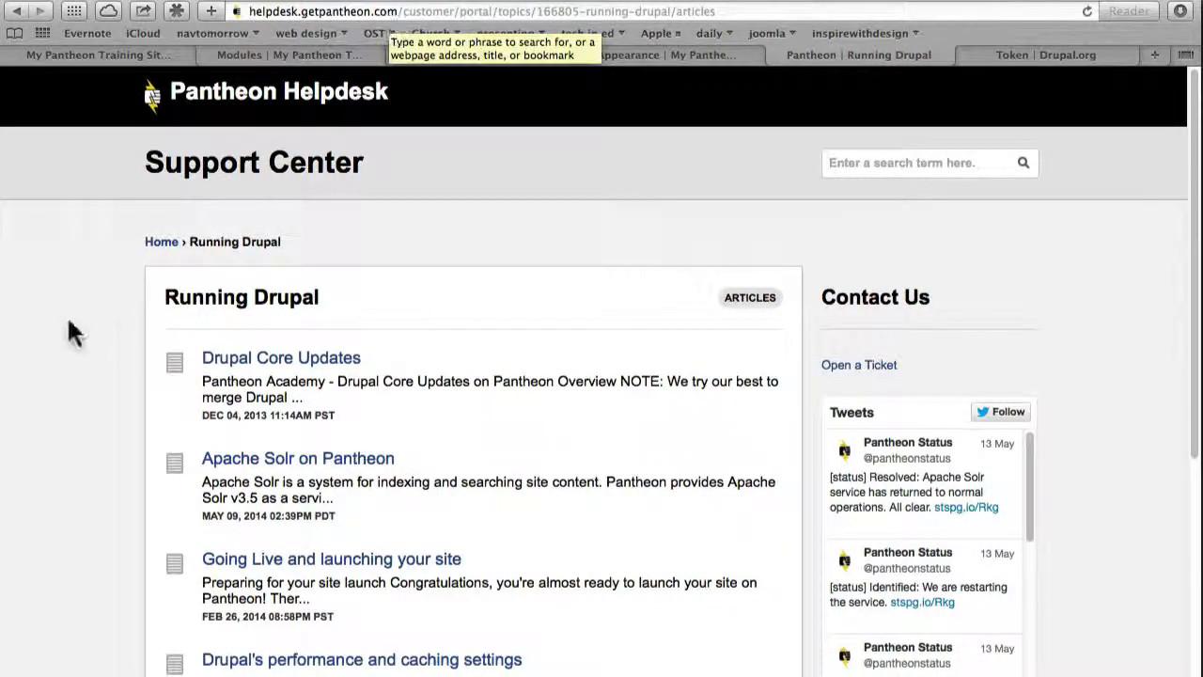
pyautogui.scroll(-3)
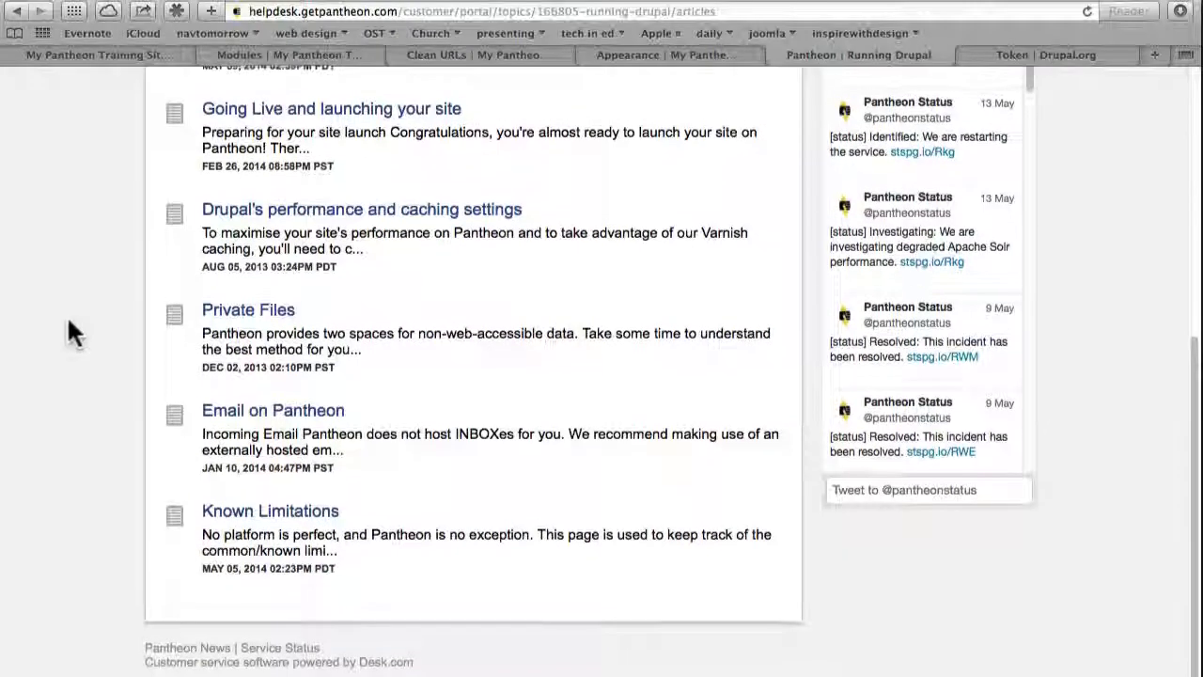